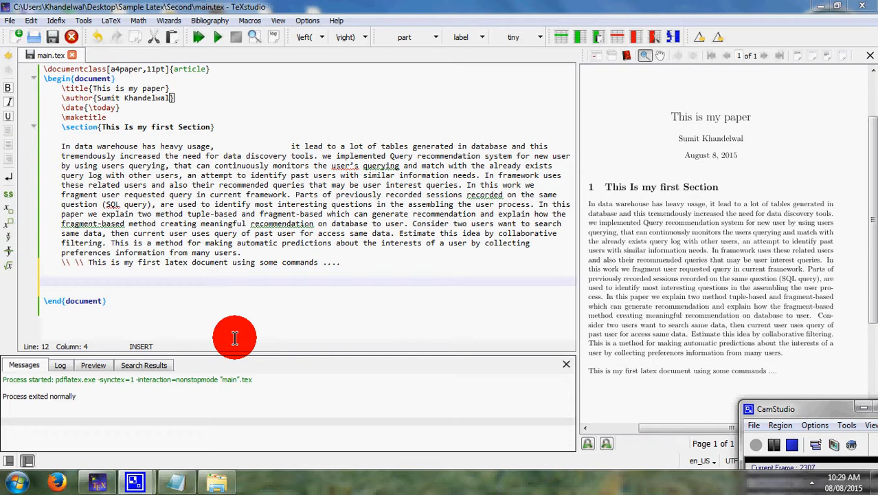
pyautogui.moveTo(137, 322)
pyautogui.write('I got')
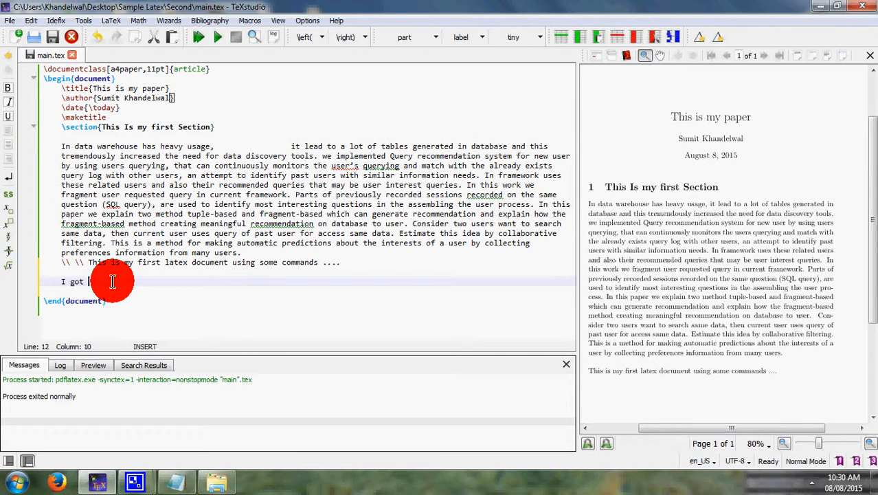
# Step: Write 'I got 75% marks in exam.' before \end{document} and compile; preview shows only 'I got 75'
pyautogui.write('is')
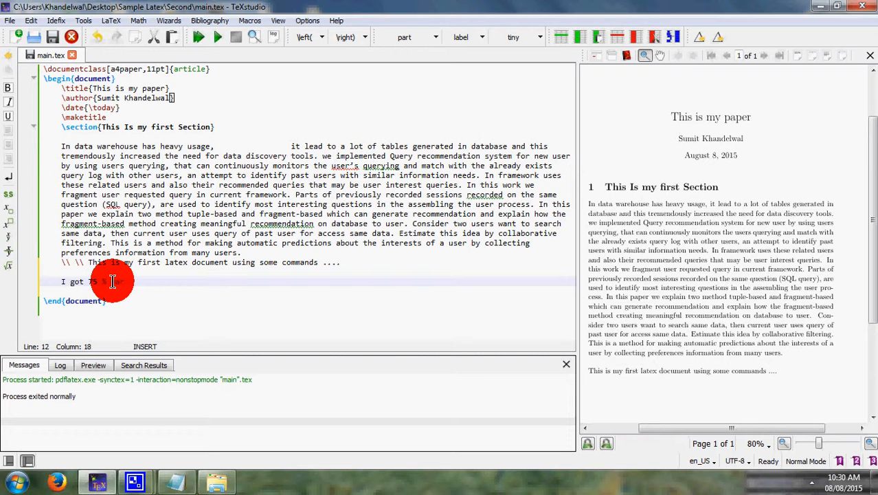
pyautogui.write('in')
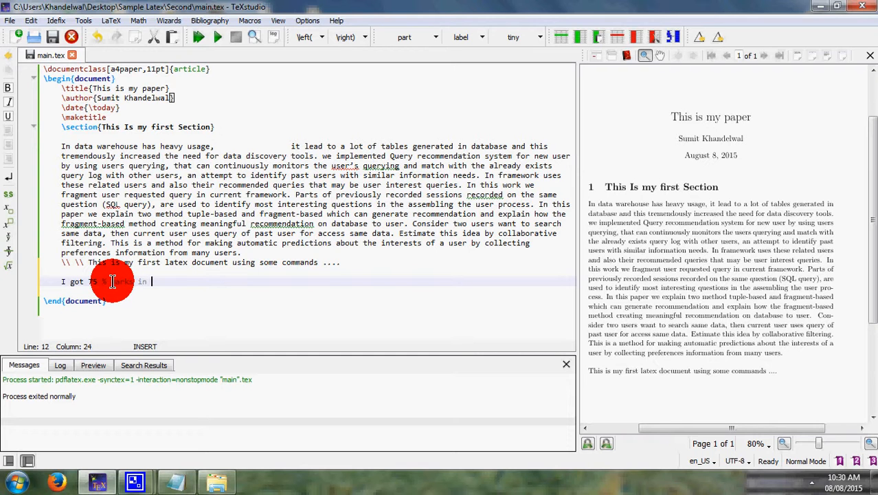
pyautogui.write('exam.')
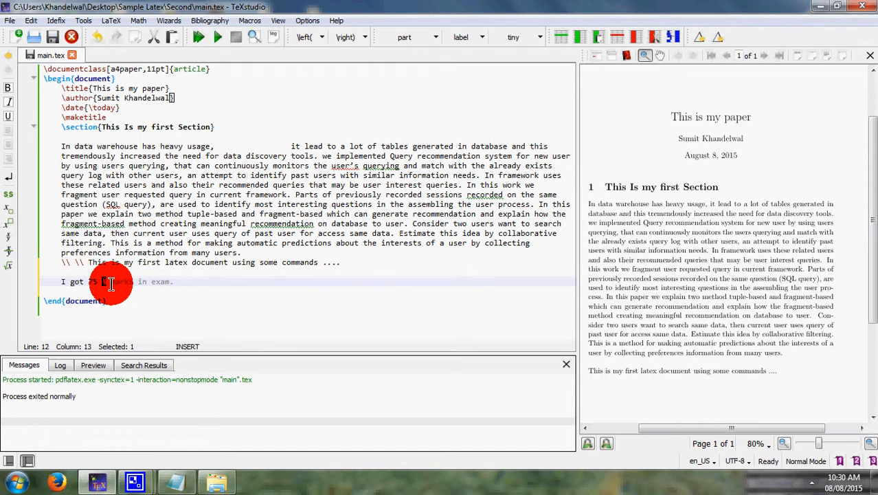
pyautogui.moveTo(111, 282); pyautogui.dragTo(176, 282)
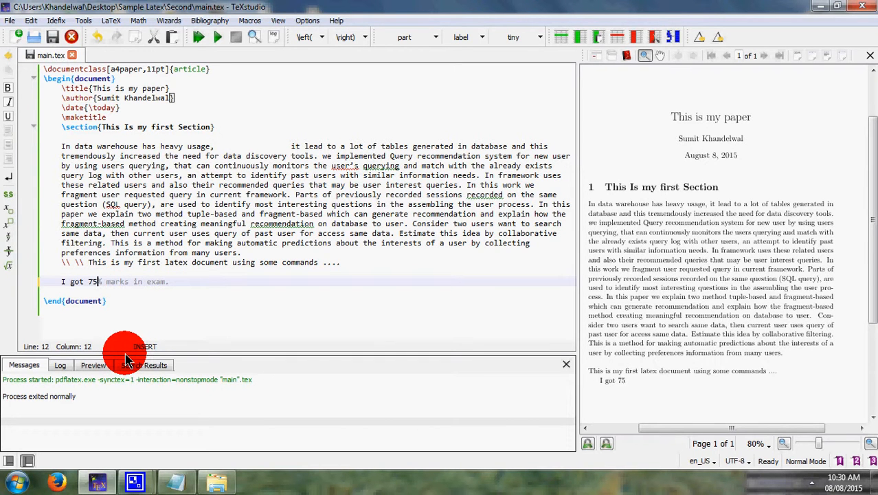
# Step: Escape the percent as 75\% so the recompiled PDF shows the full sentence
pyautogui.write('\\')
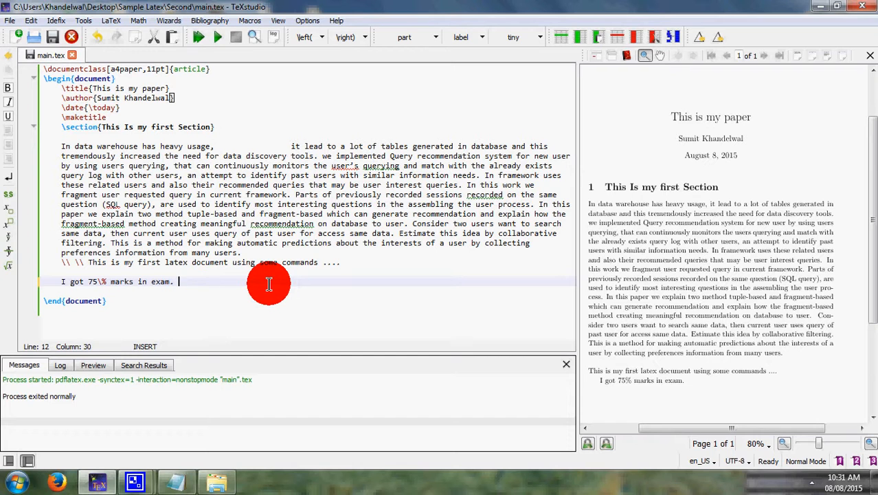
# Step: Continue with 'I am having $200 and i got again $50', fixing the 'again' typo
pyautogui.write('I am h')
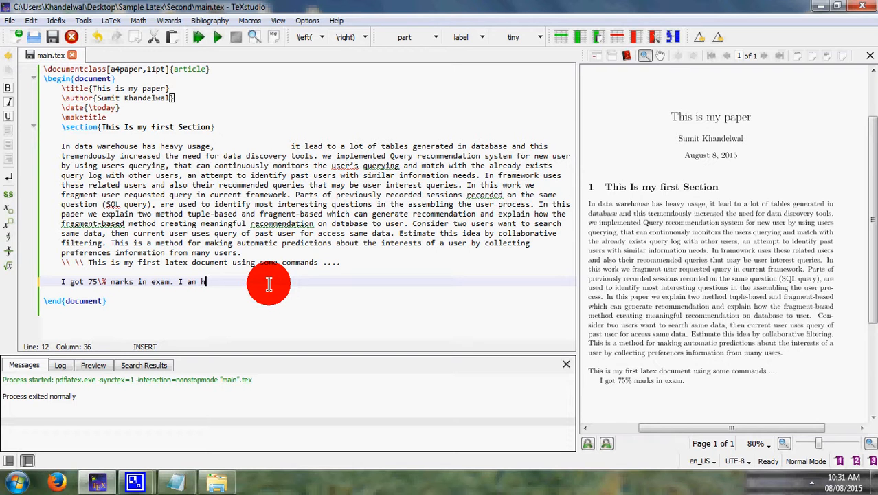
pyautogui.write('aving')
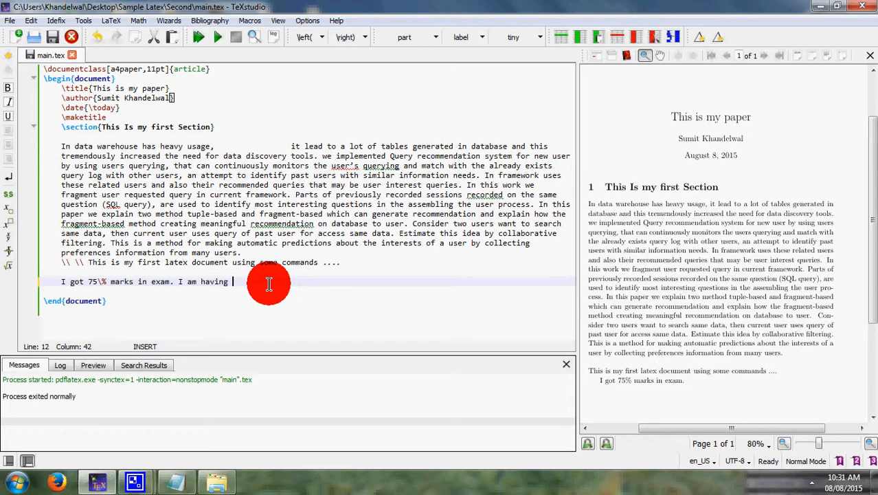
pyautogui.write('$200')
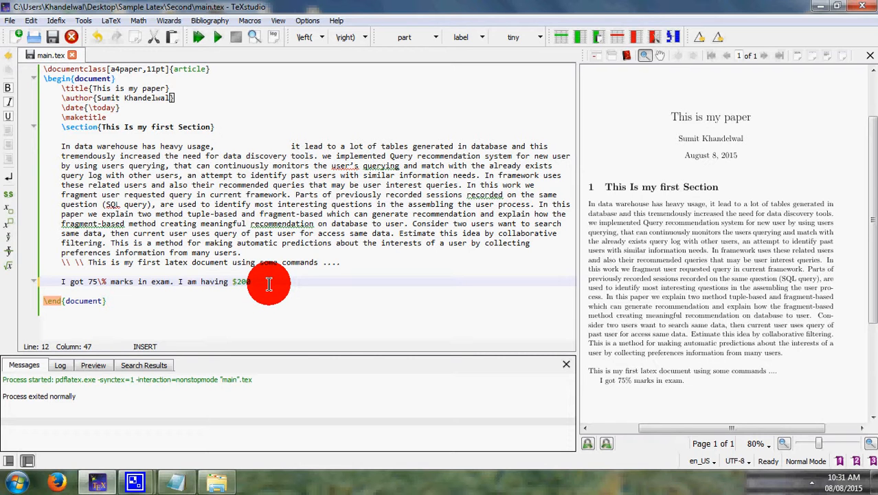
pyautogui.write('and I')
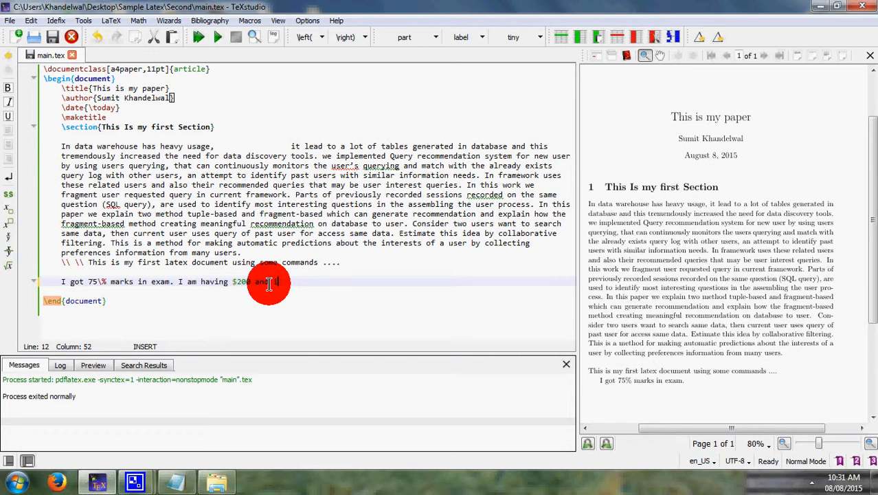
pyautogui.write('got')
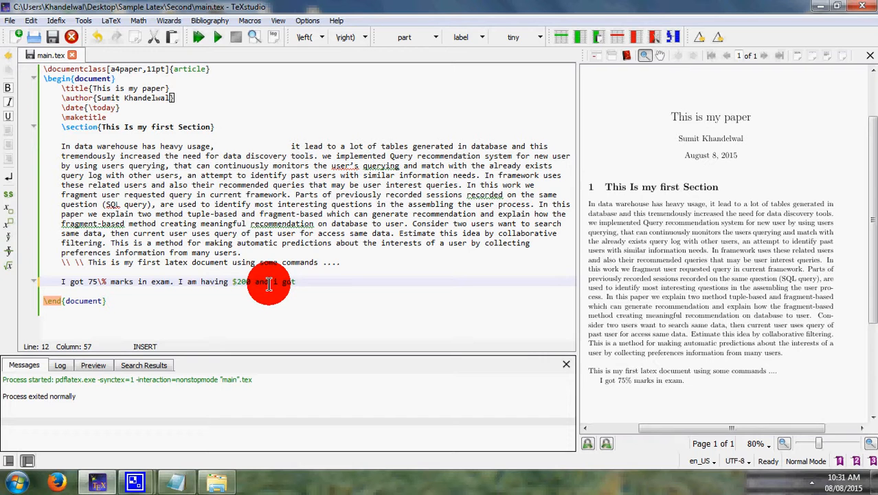
pyautogui.write('angain')
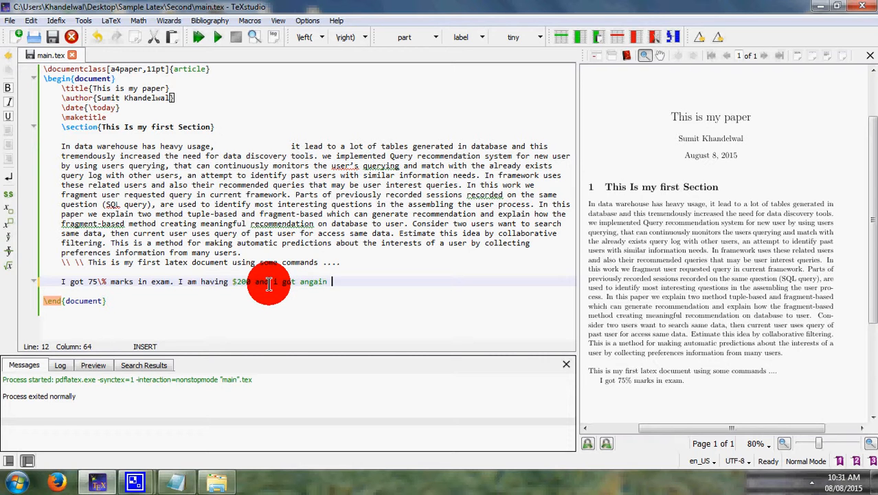
pyautogui.press('BackSpace')
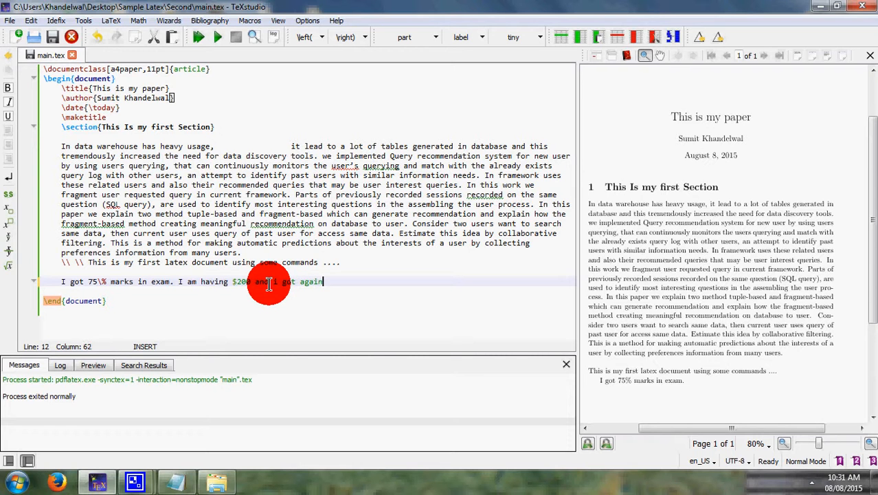
pyautogui.write('$')
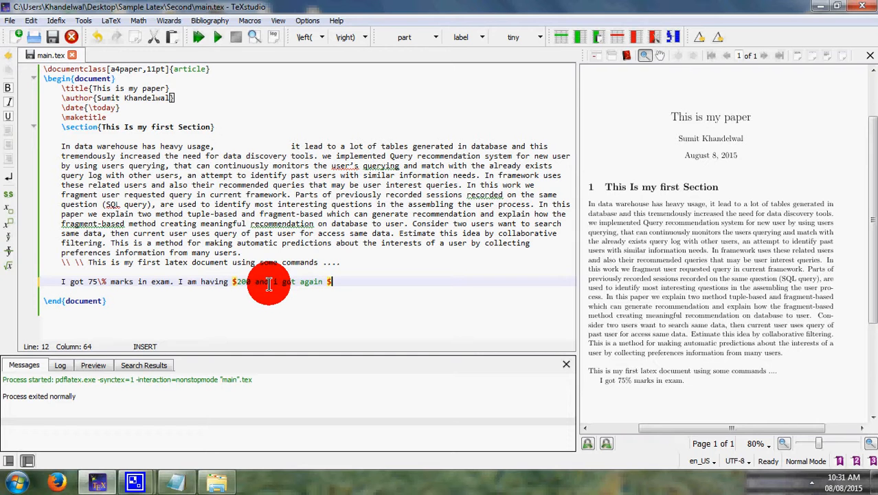
pyautogui.write('50')
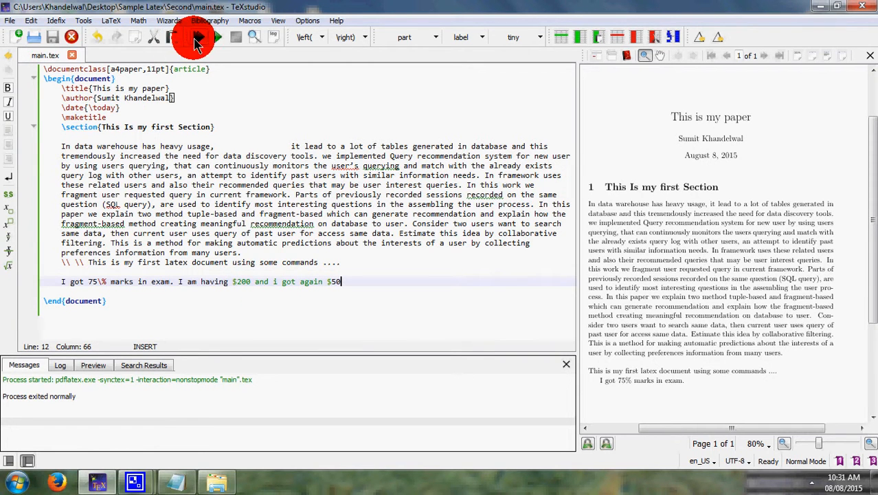
# Step: Compile to see math-mode garbling, then escape both dollar signs and recompile to show '$ 200' and '$ 50'
pyautogui.click(198, 37)
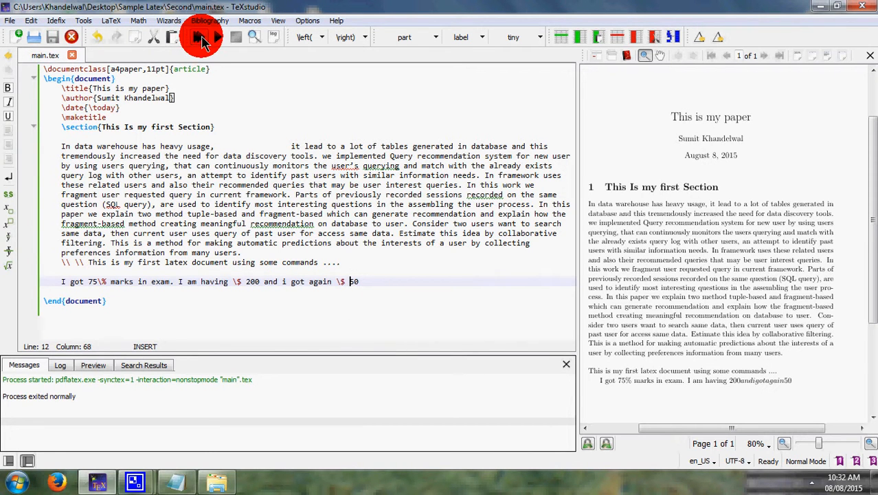
pyautogui.click(198, 37)
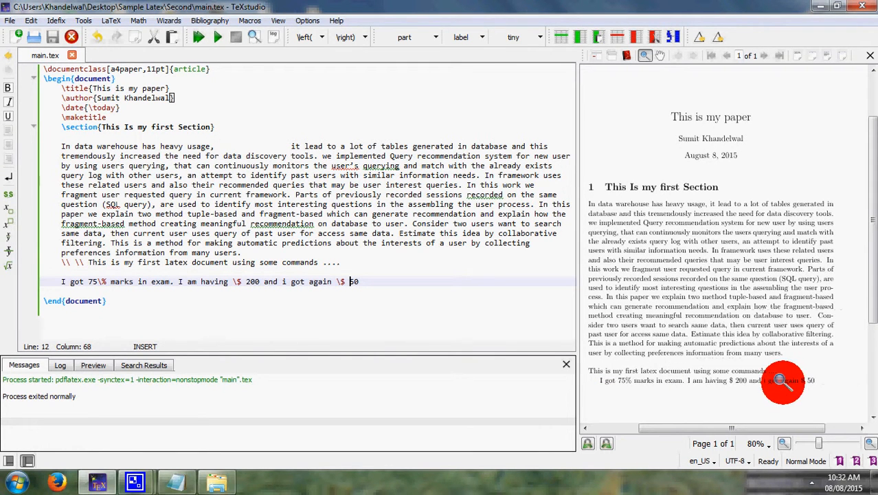
pyautogui.moveTo(701, 331)
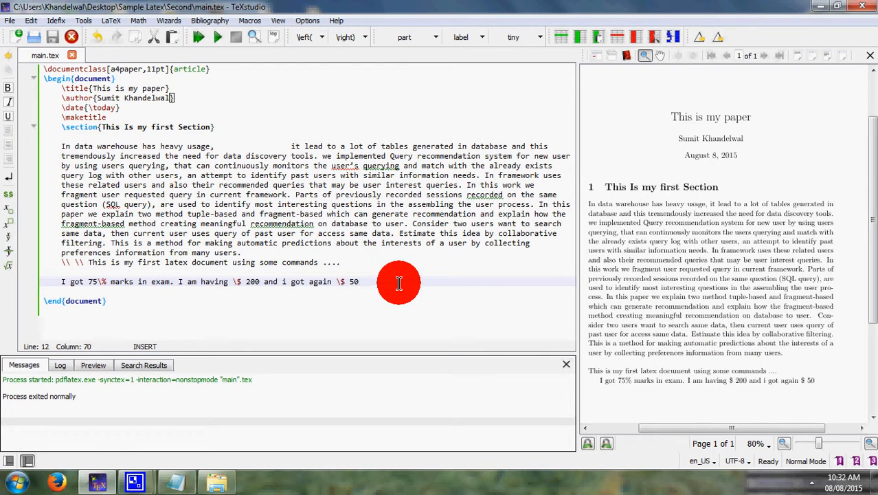
# Step: Append ', i & abc going to play cricket' with the ampersand unescaped
pyautogui.write(', i and')
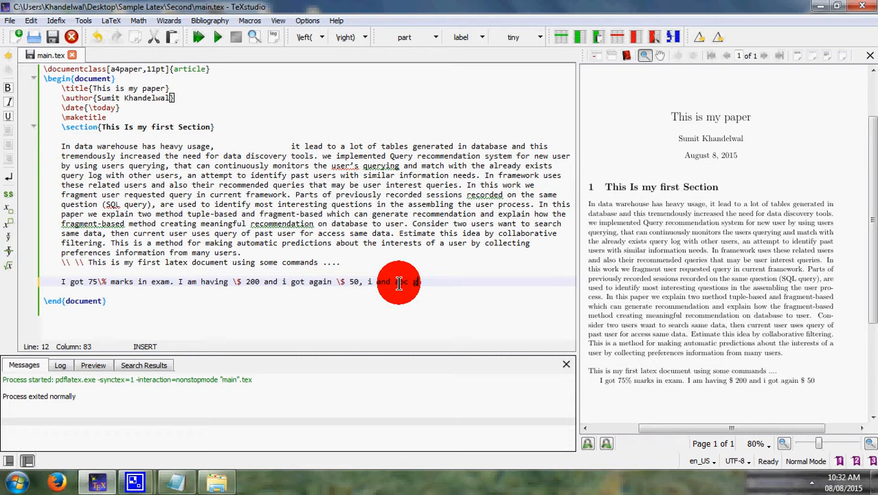
pyautogui.write('going to play c')
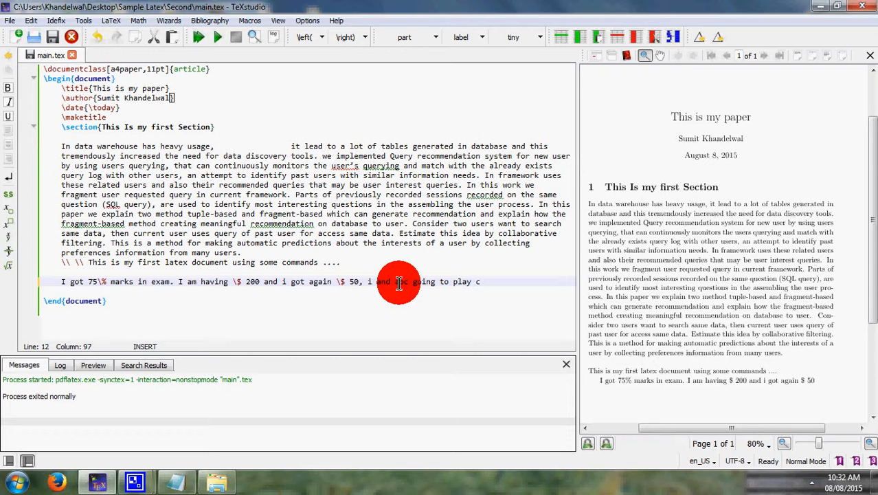
pyautogui.write('ricket')
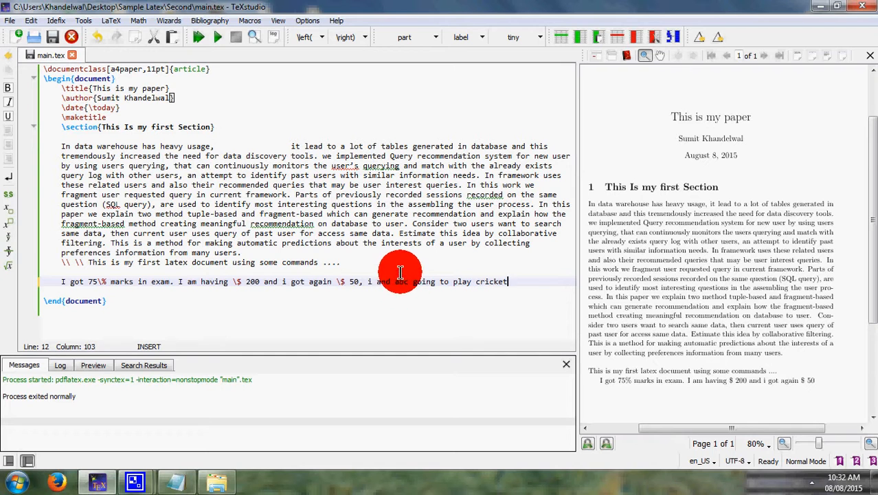
pyautogui.doubleClick(400, 280)
pyautogui.write('&')
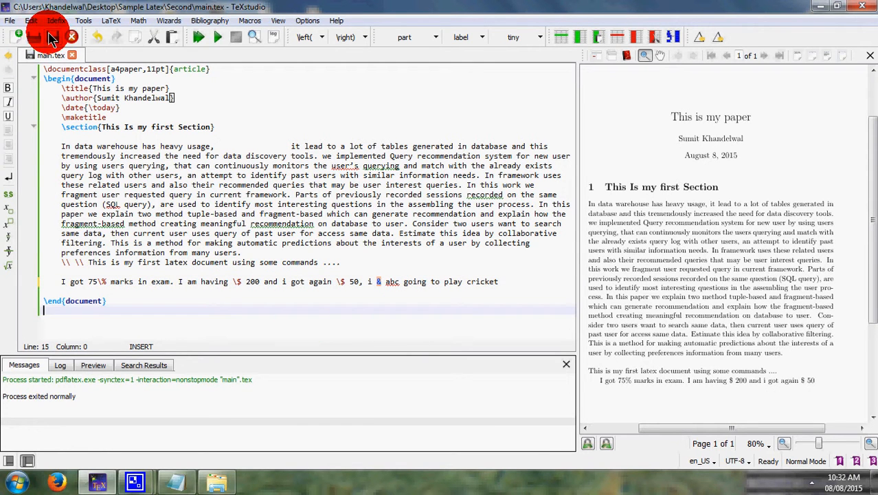
pyautogui.click(198, 35)
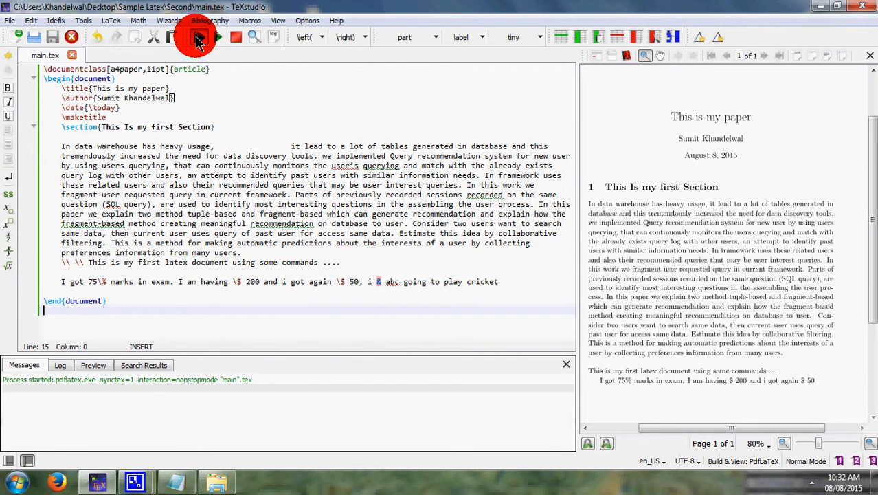
# Step: Compile to hit the misplaced alignment tab error, then escape & as \& and recompile successfully
pyautogui.click(198, 36)
pyautogui.write('\\')
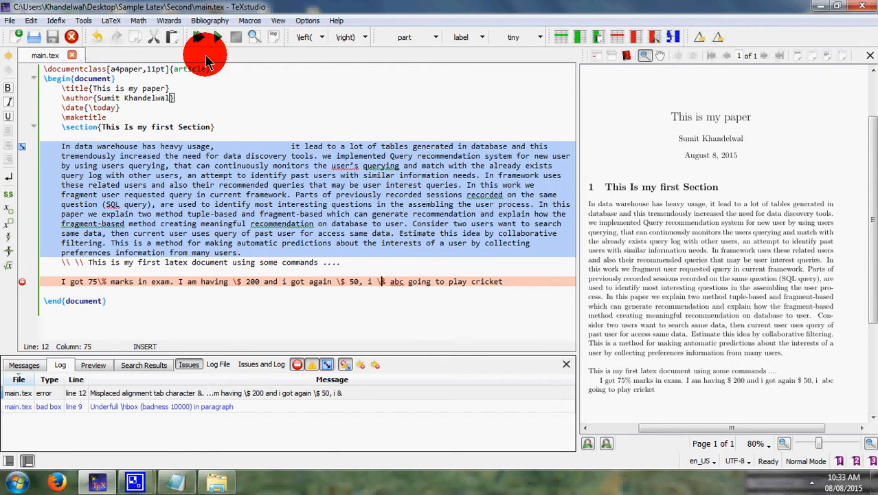
pyautogui.click(198, 35)
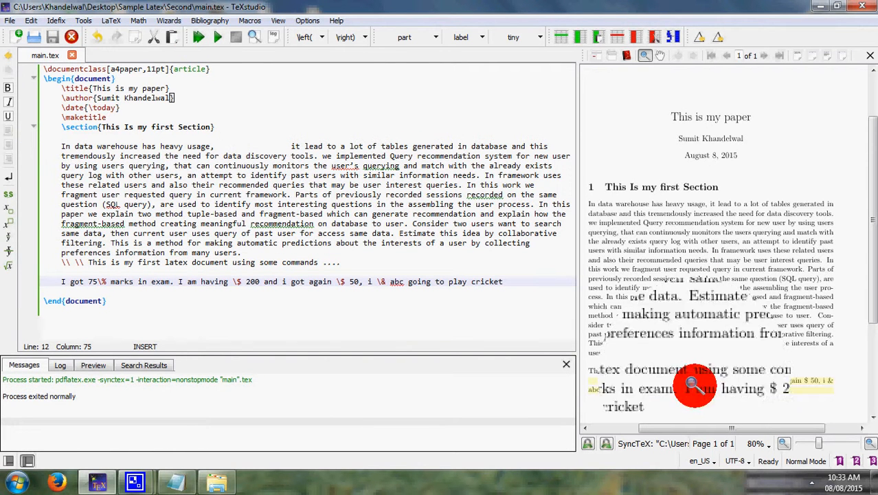